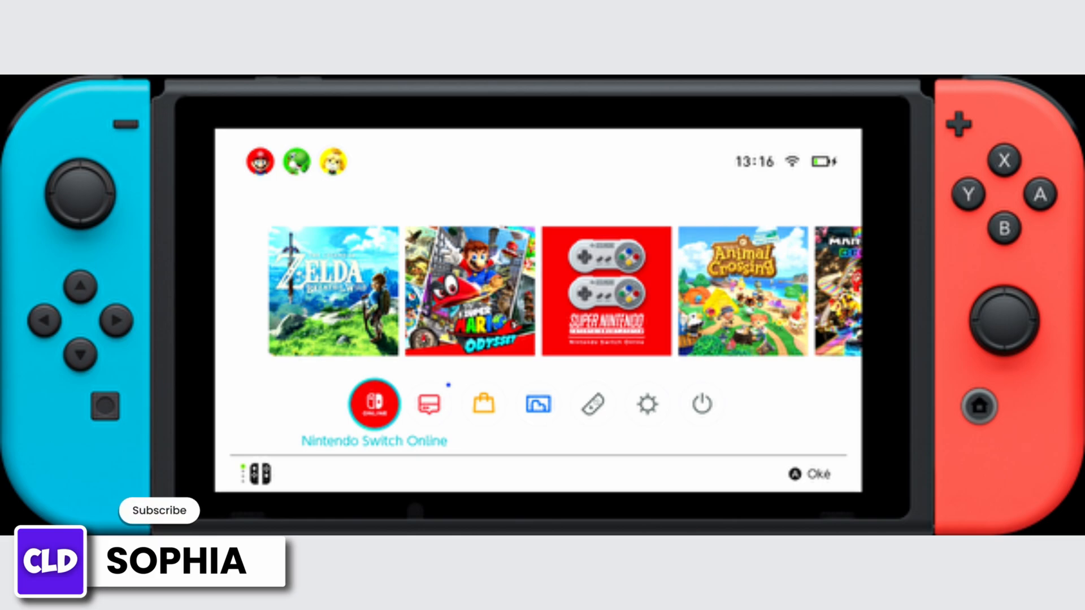
Go from the HOME Menu into System Settings on the Internet section showing the Wi-Fi status.
left_click(159, 511)
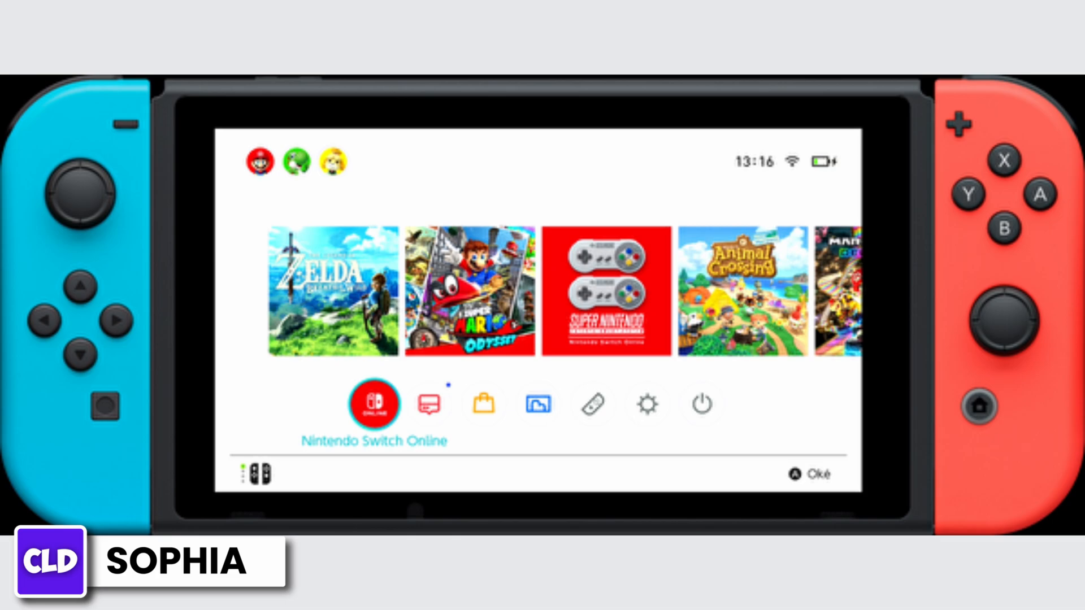
left_click(646, 405)
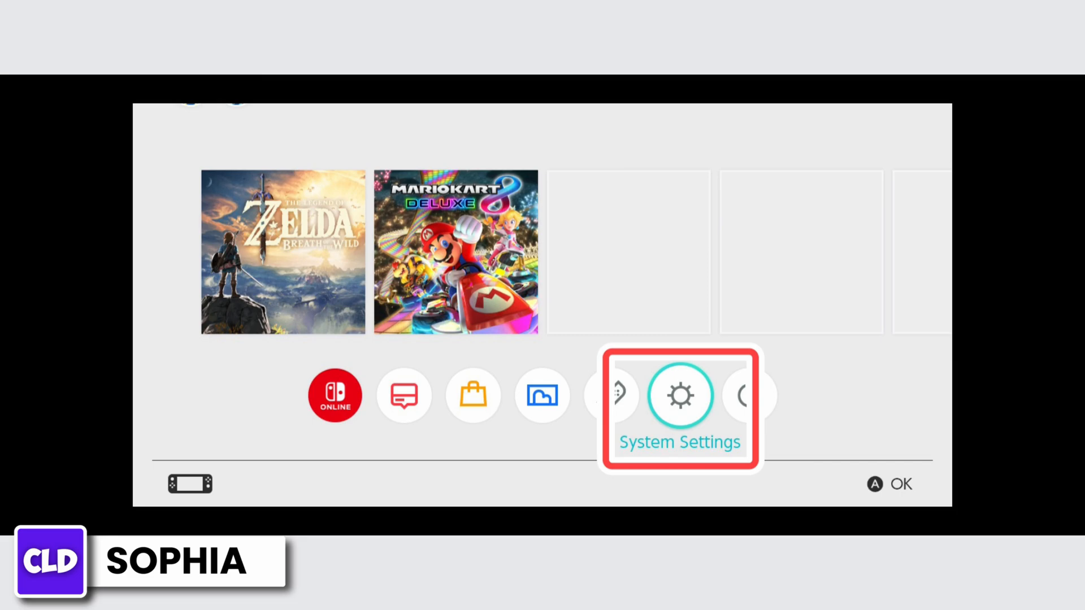
left_click(680, 394)
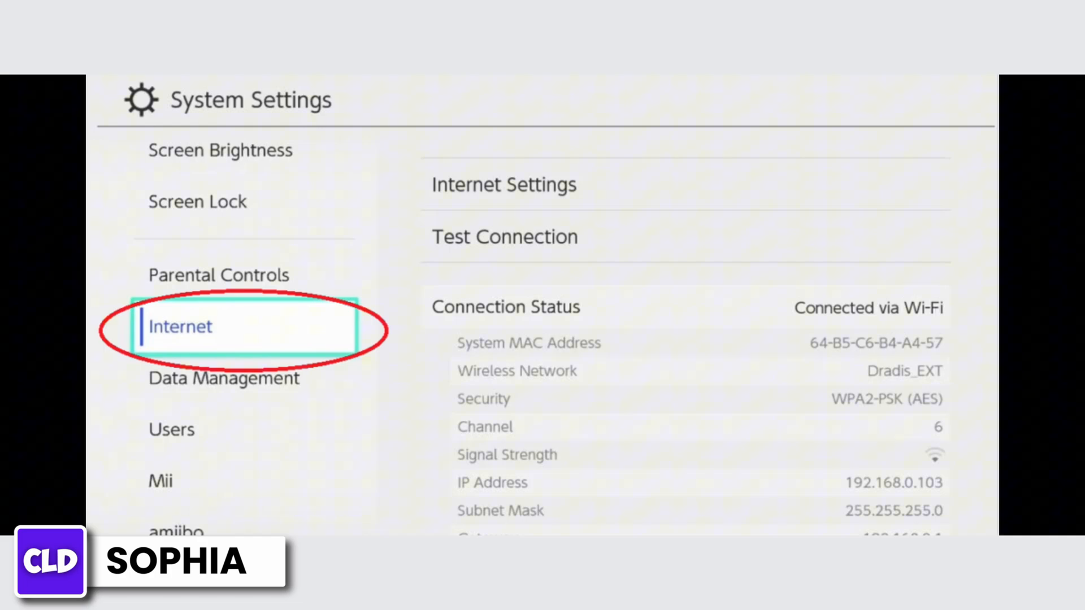
Set Dradis_EXT's DNS to Manual with primary DNS 045.055.142.122.
left_click(504, 185)
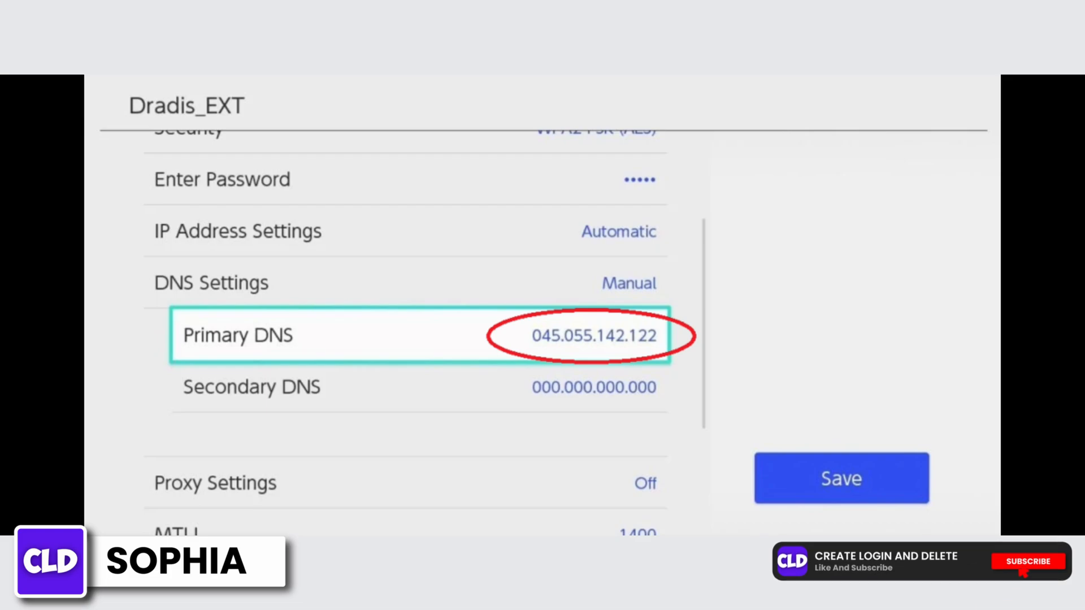
Save the DNS settings and connect to Dradis_EXT, landing on the SwitchBru DNS welcome page.
left_click(1027, 562)
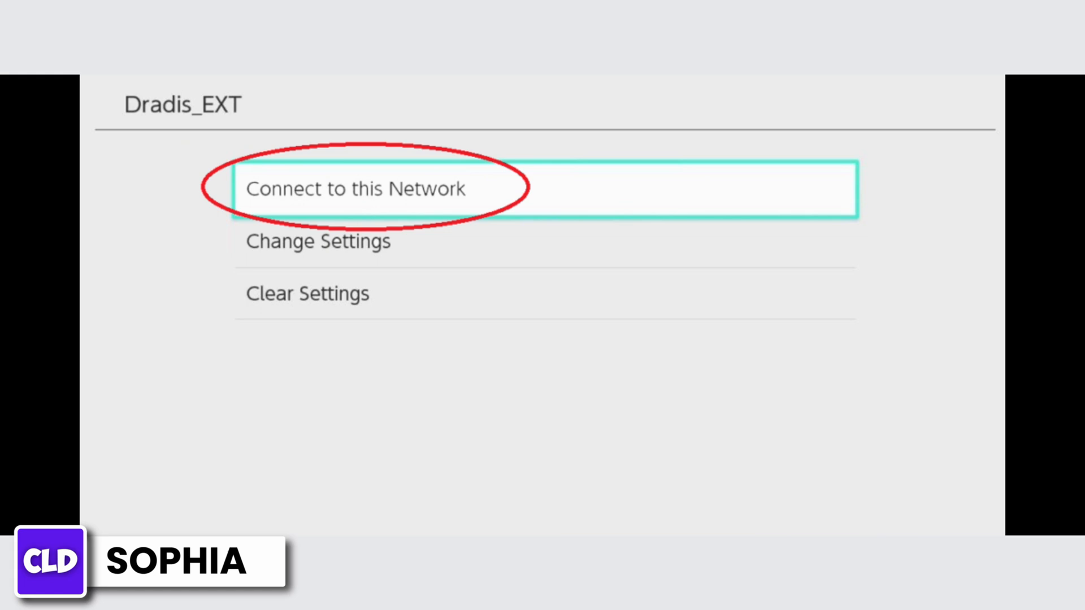
left_click(356, 189)
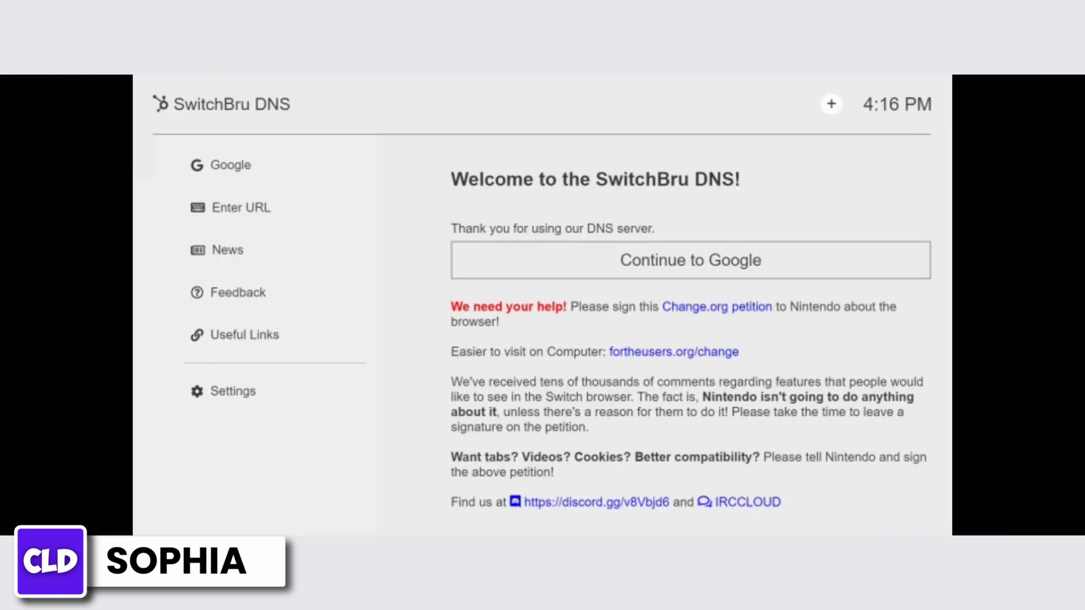